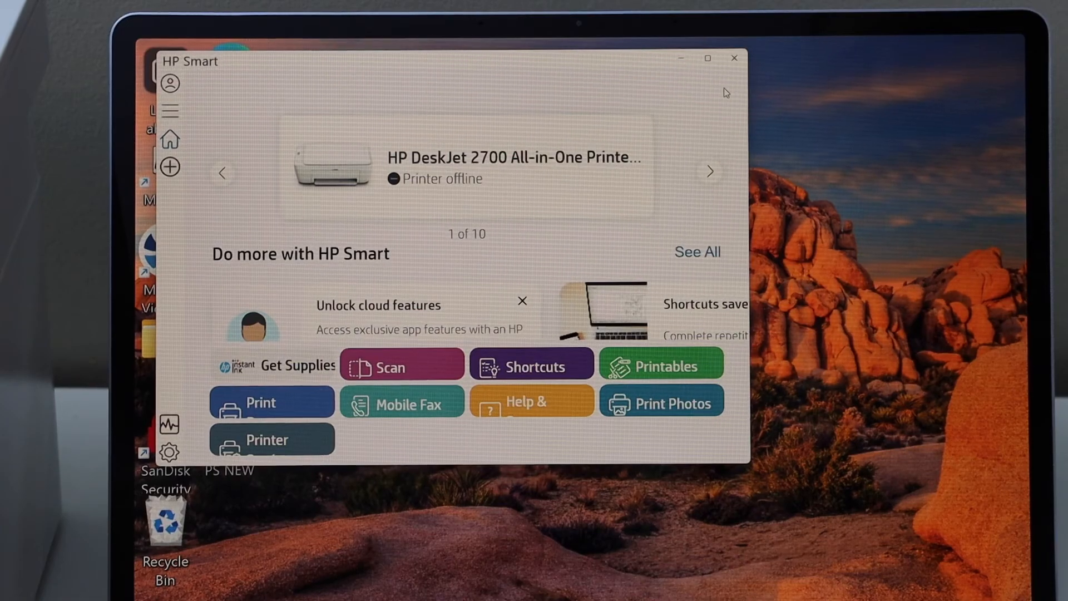
mouse_move(238, 160)
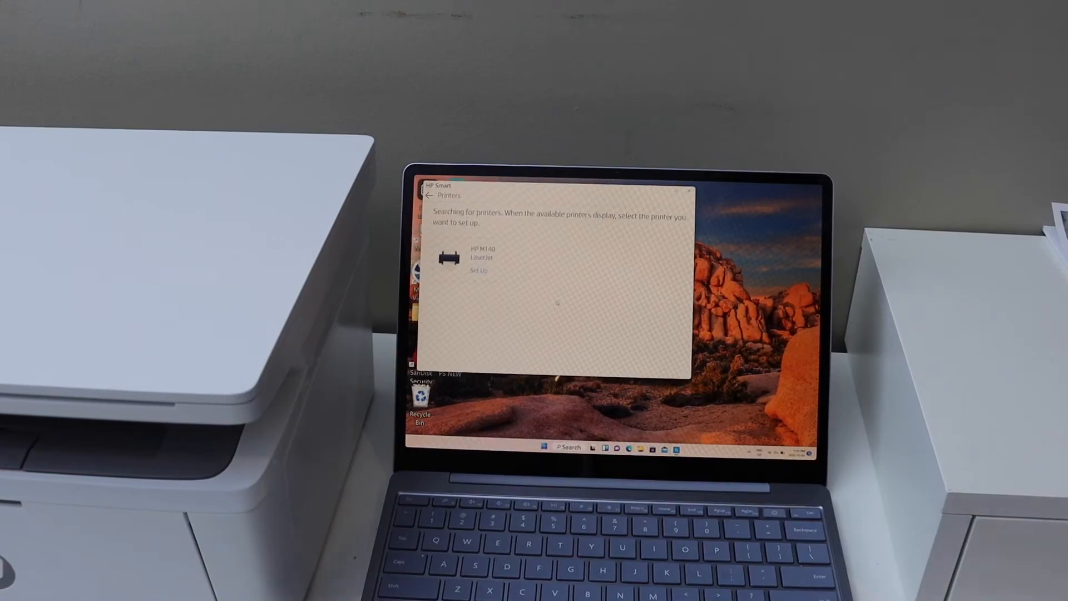
Step: Set up the found HP M140 LaserJet and allow the saved BELL451 Wi-Fi password
click(478, 271)
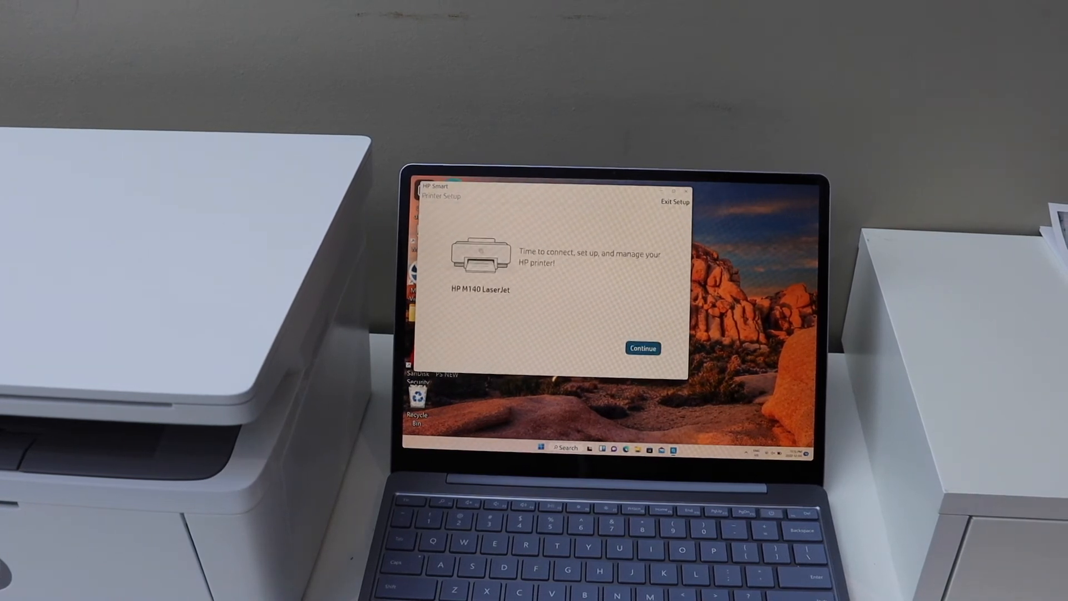
click(640, 348)
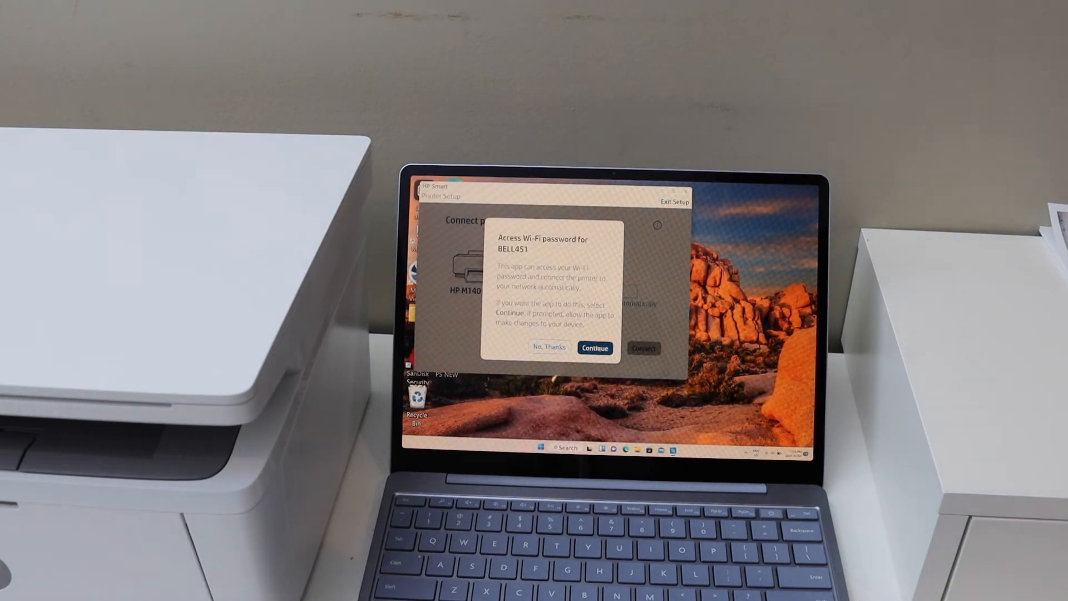
click(594, 348)
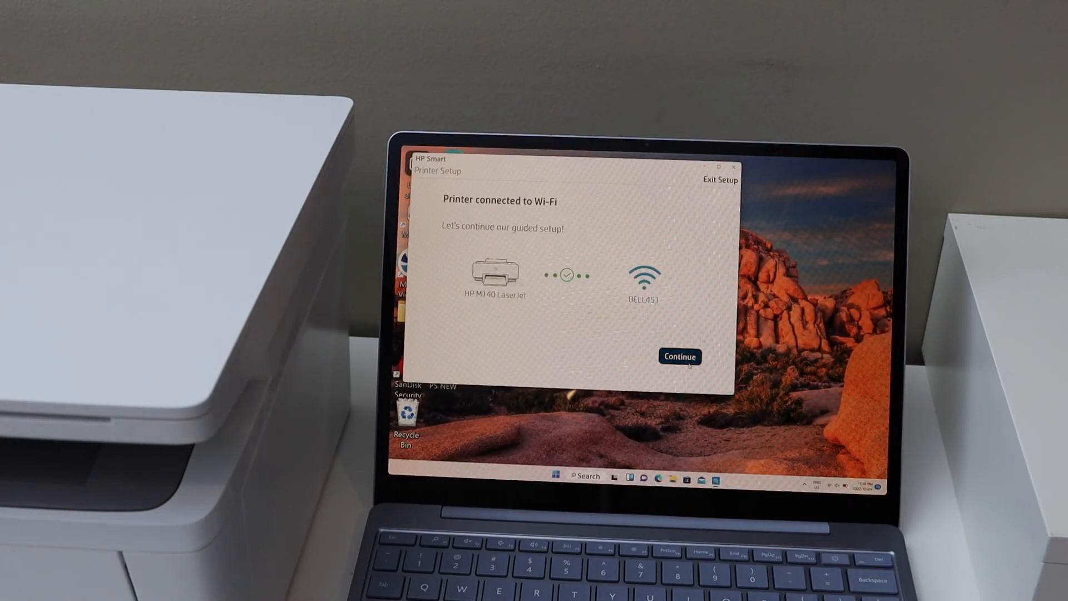
Step: Dismiss the 'Printer connected to Wi-Fi' screen to return to the home screen
click(679, 356)
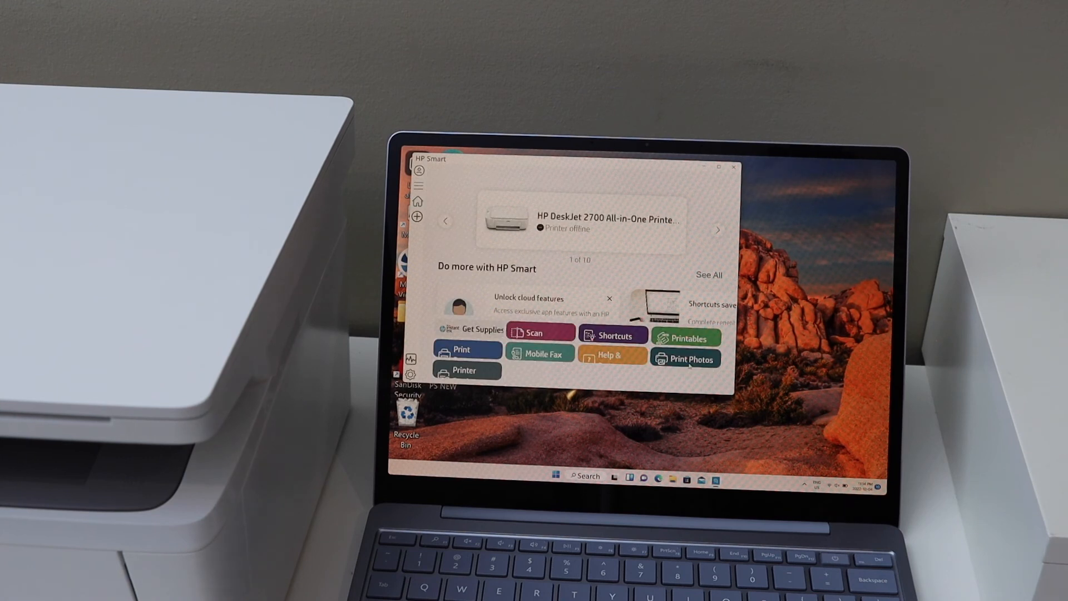